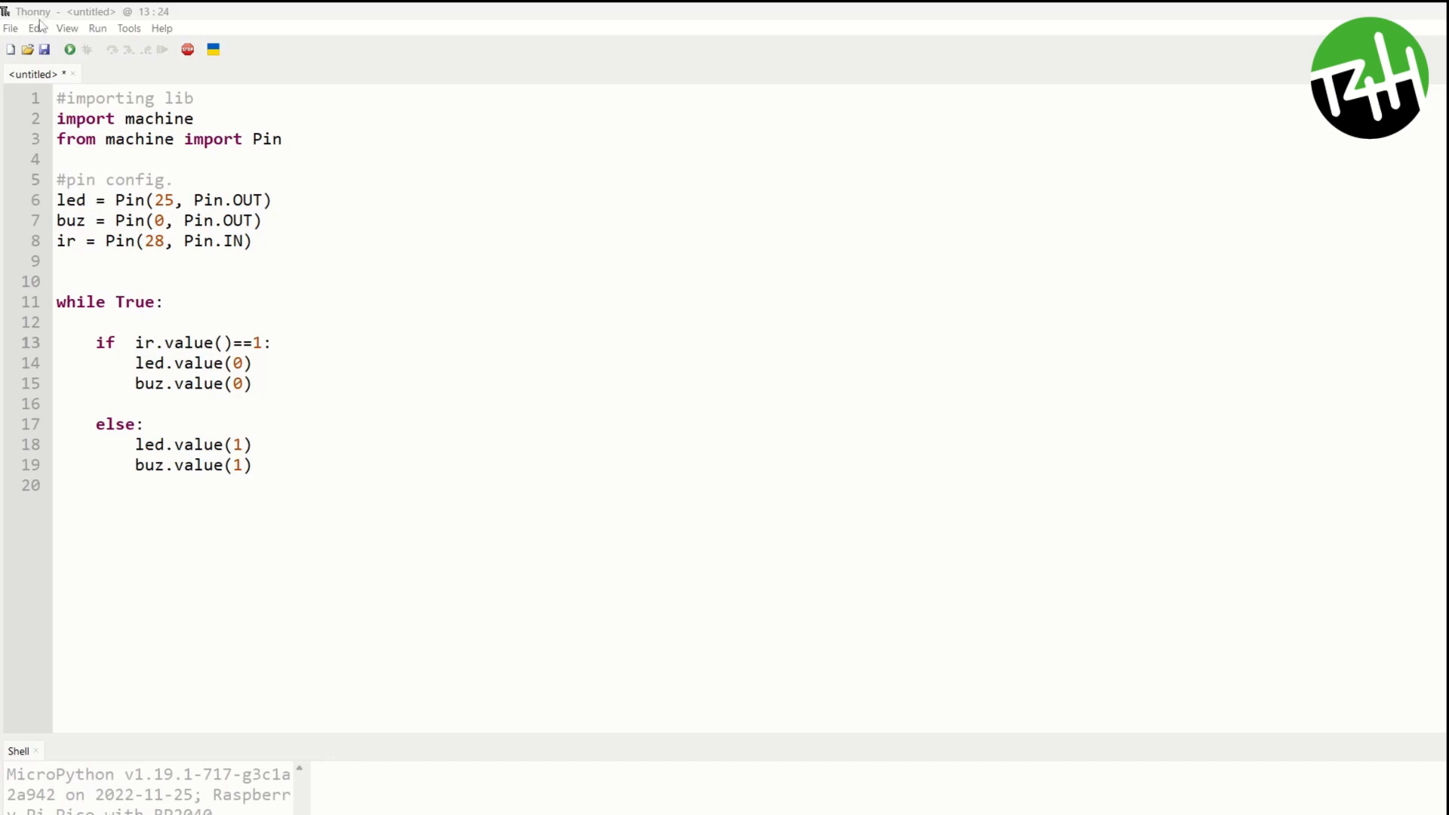
{"action": "mouse_move", "coordinate": [361, 266]}
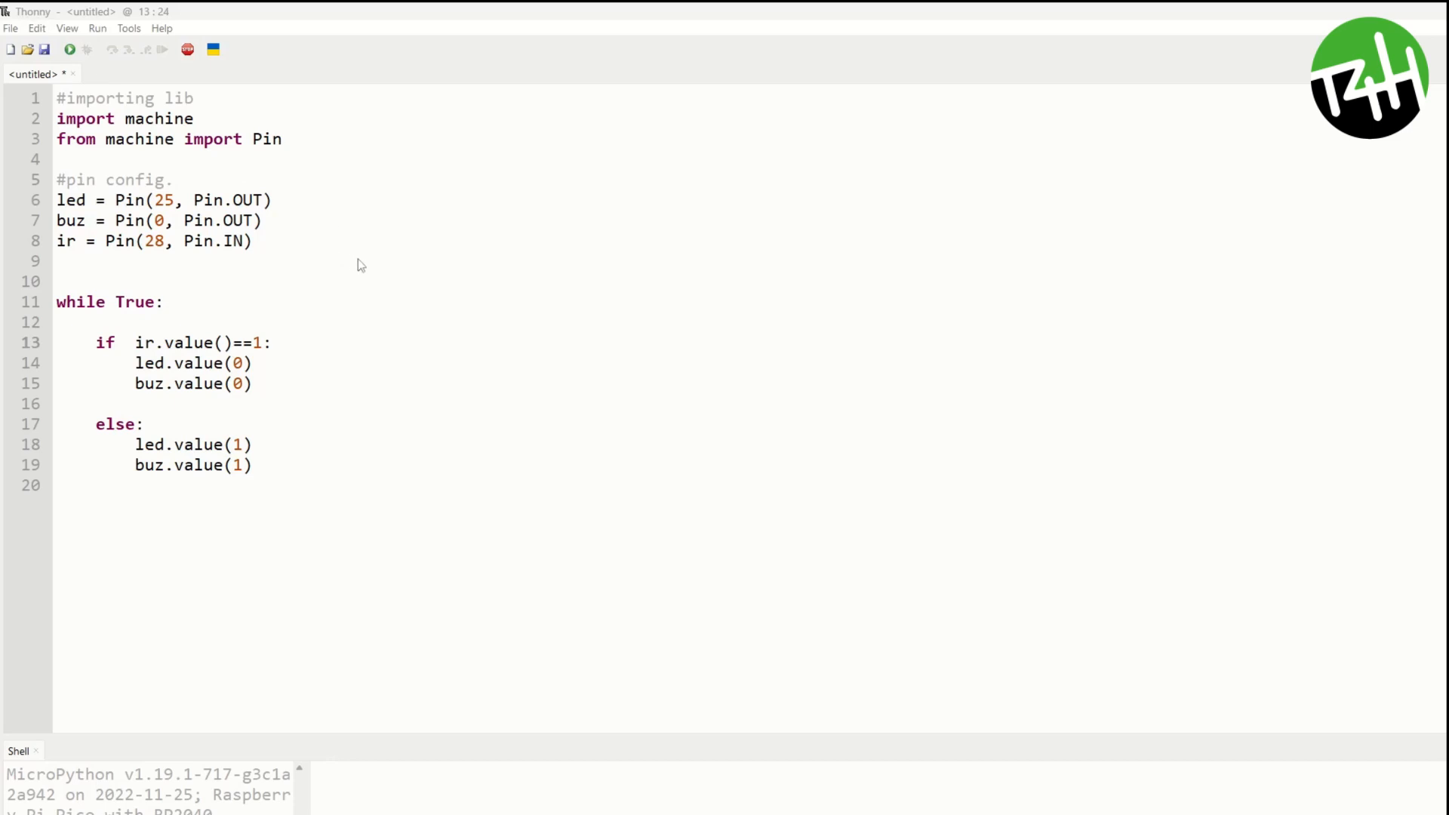
{"action": "mouse_move", "coordinate": [178, 155]}
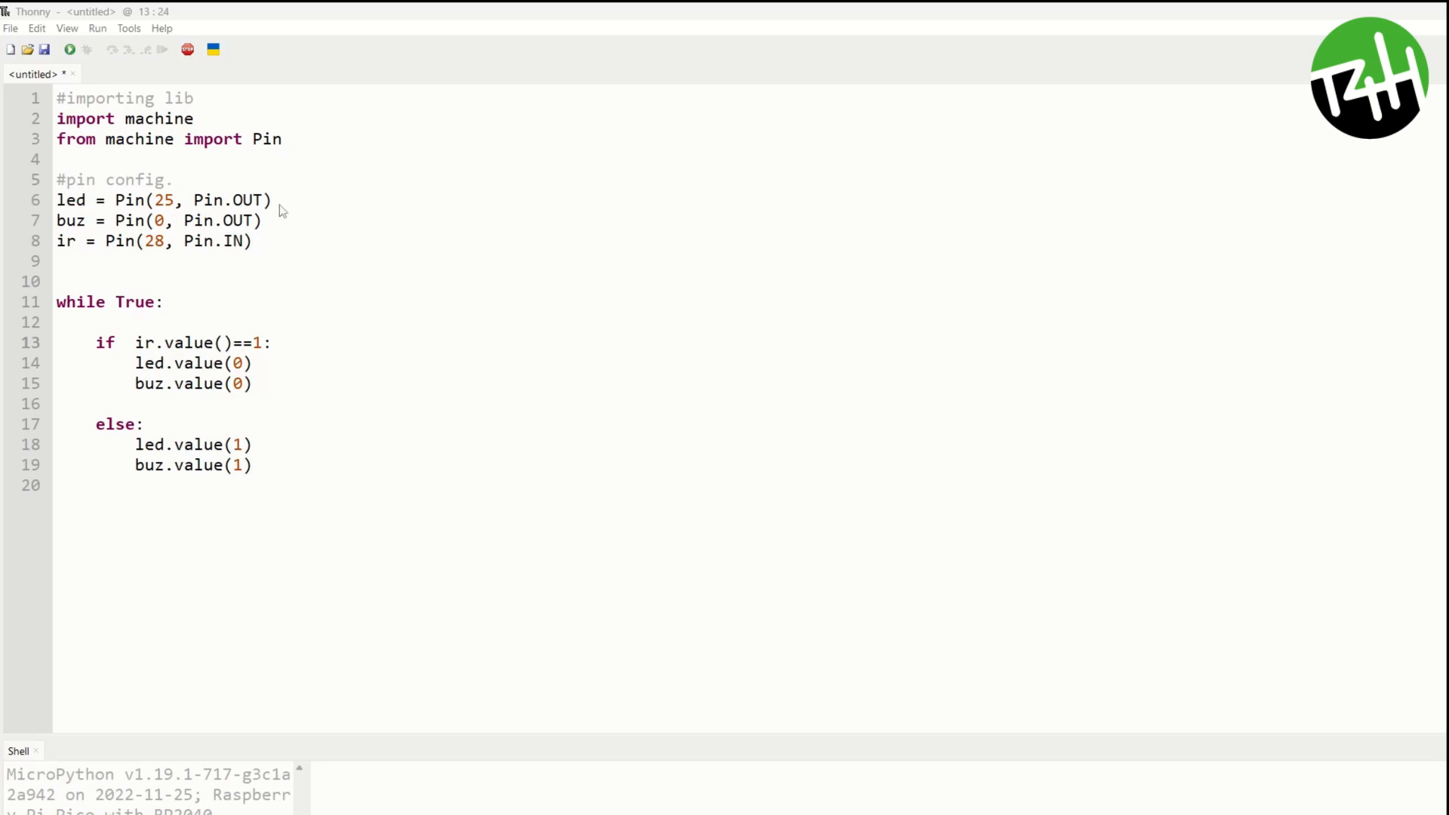
{"action": "mouse_move", "coordinate": [320, 221]}
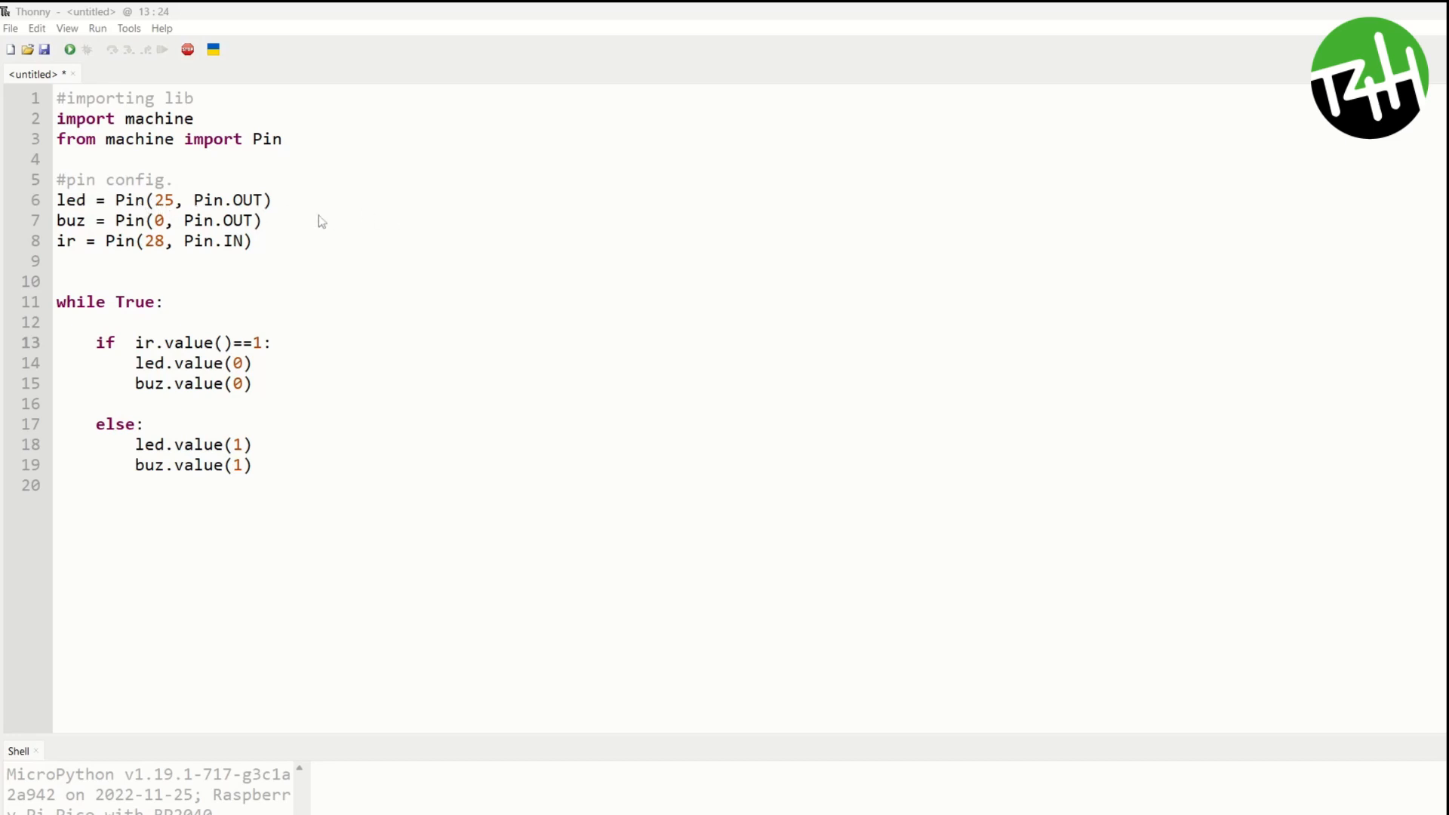
{"action": "mouse_move", "coordinate": [60, 213]}
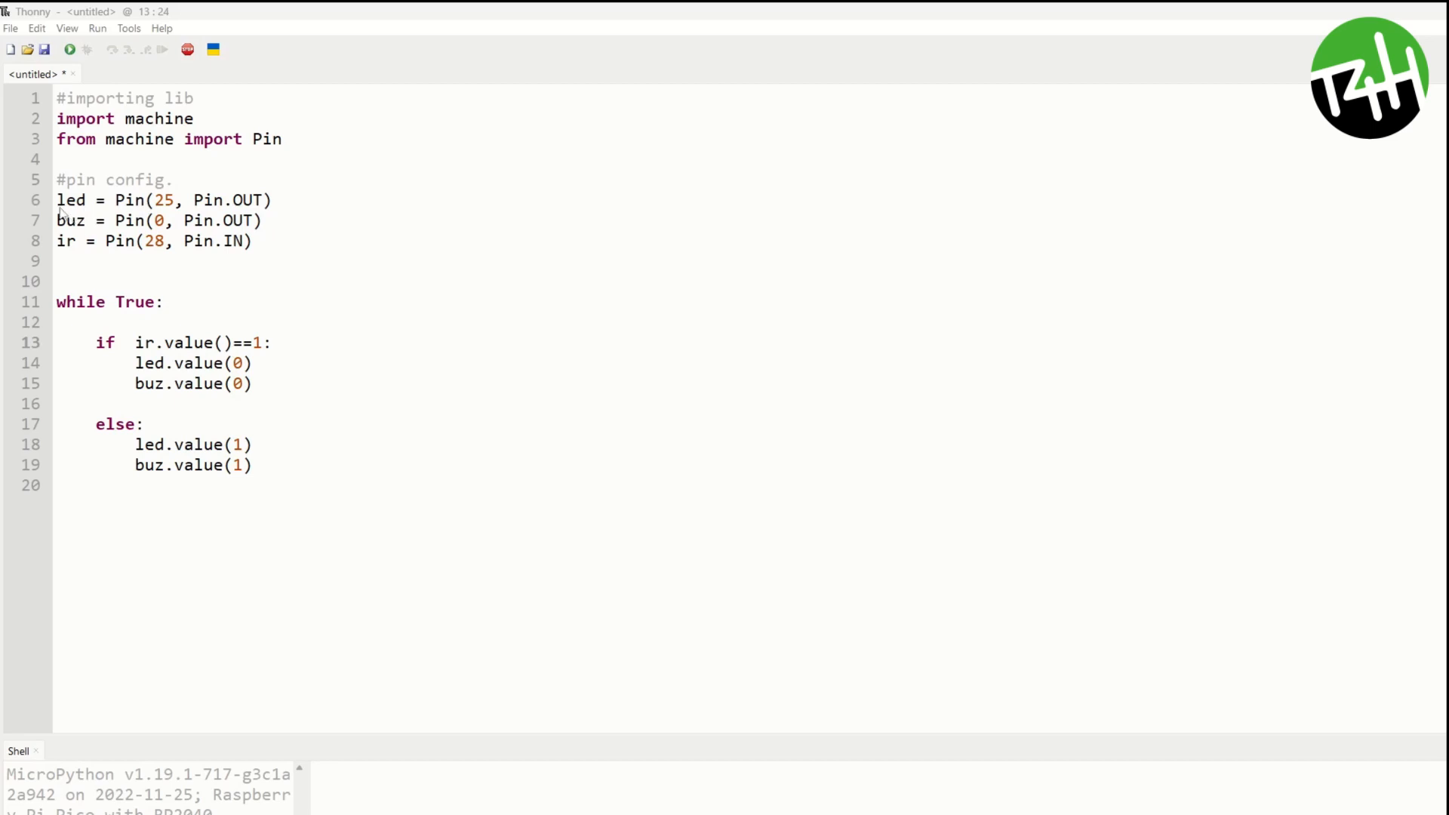
{"action": "mouse_move", "coordinate": [171, 214]}
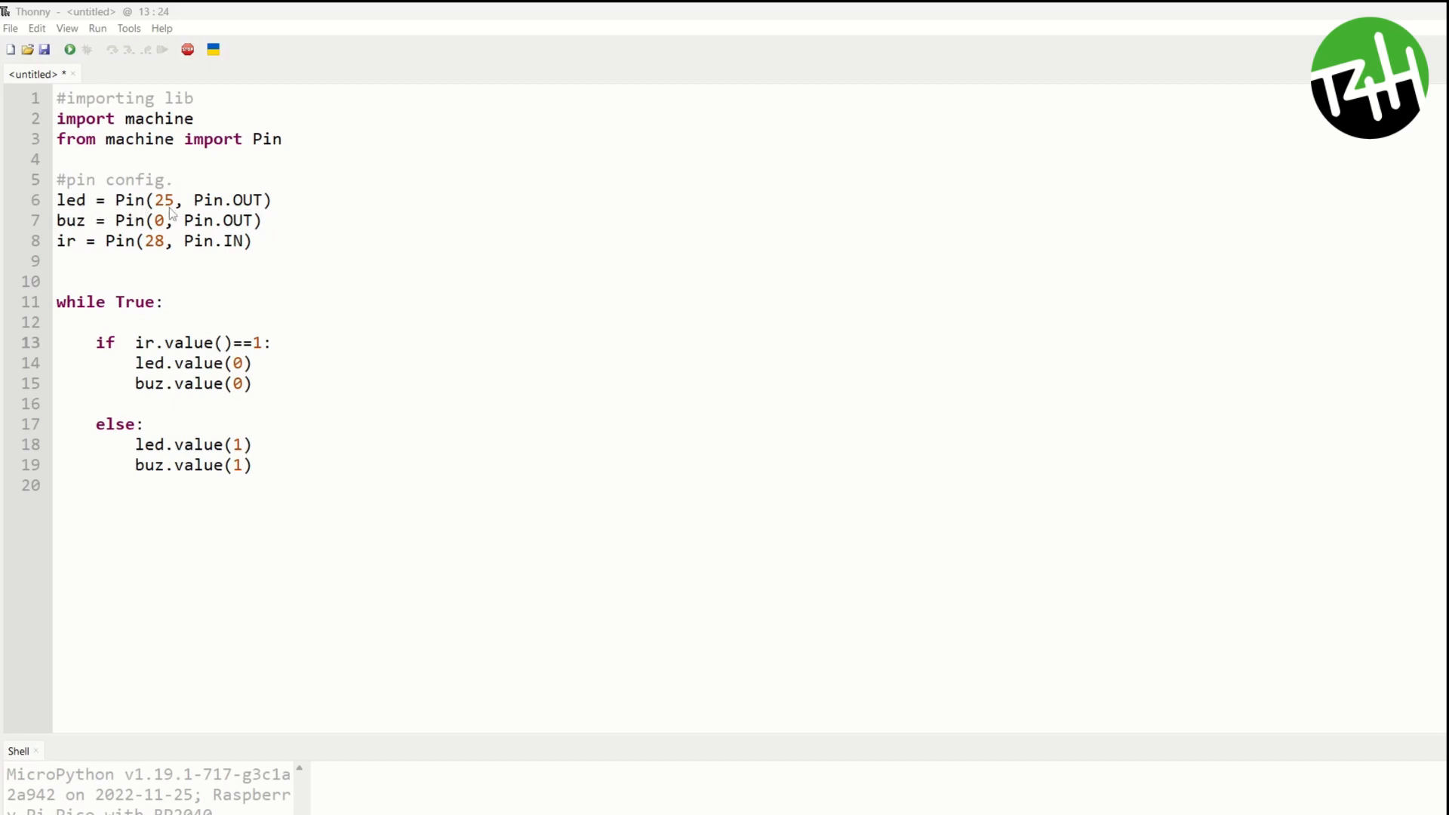
{"action": "mouse_move", "coordinate": [273, 219]}
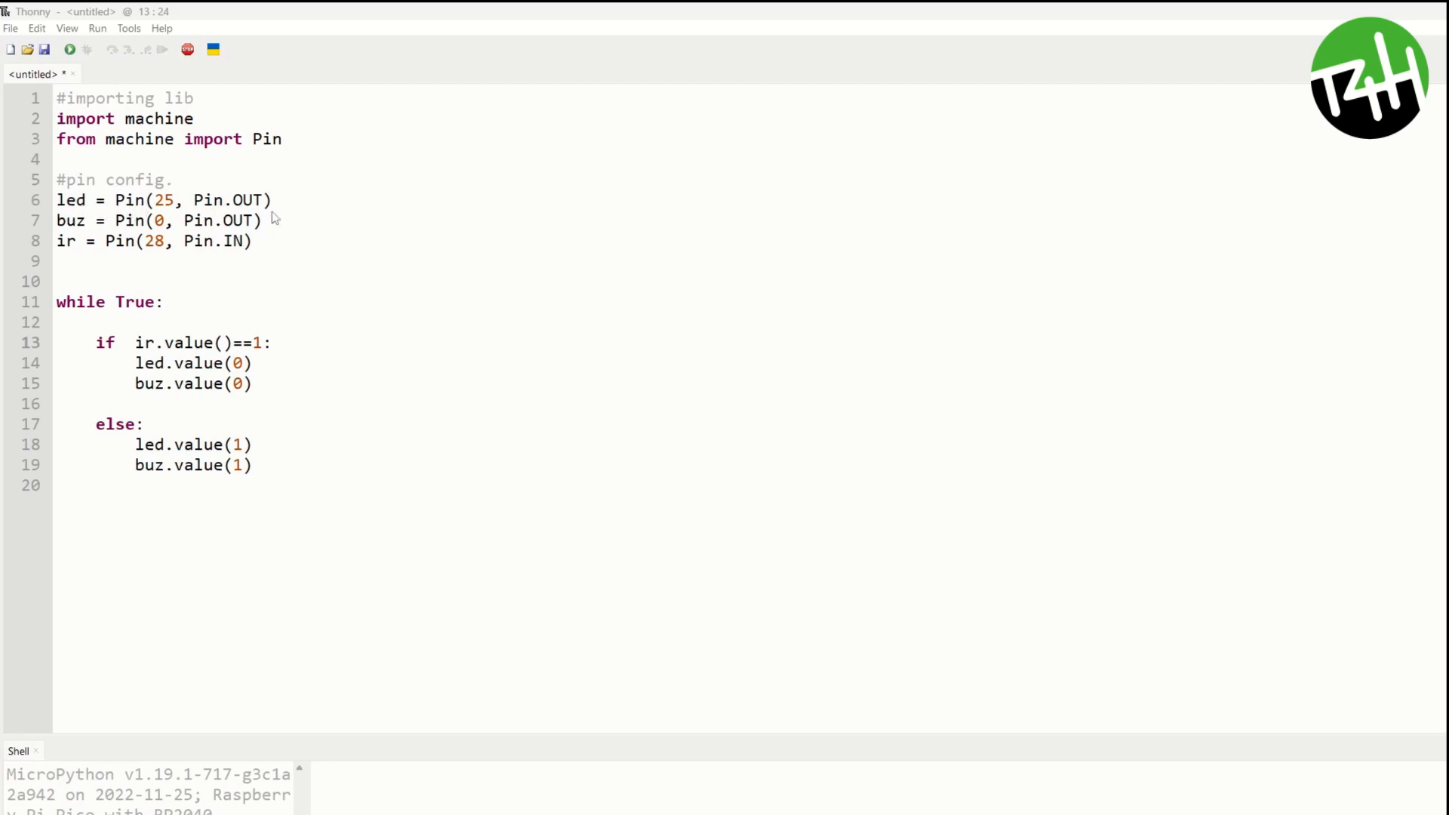